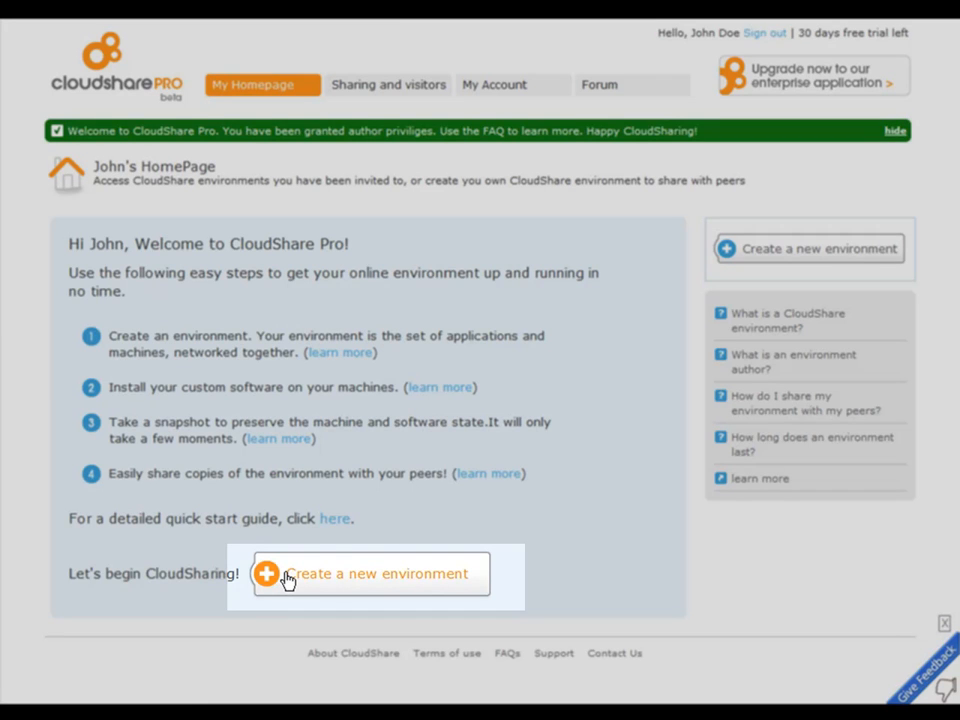
Add XP/Office 2007 (named "John's first machine"), XP/Office 2010 and CentOS 5 mySQL machines
{"action": "left_click", "coordinate": [380, 573]}
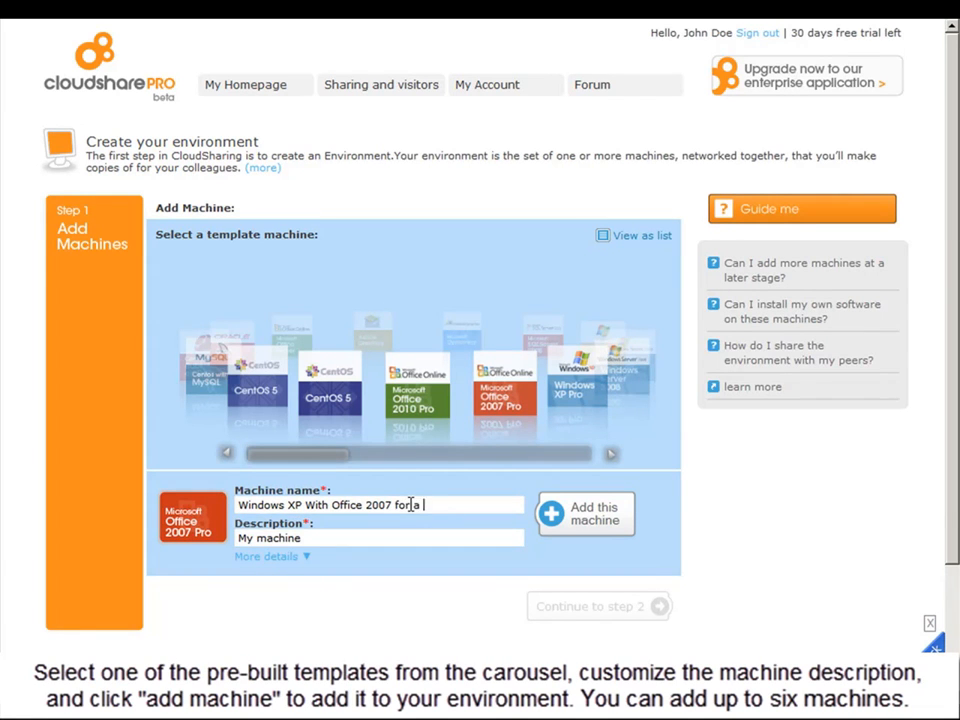
{"action": "type", "text": "John's first machine."}
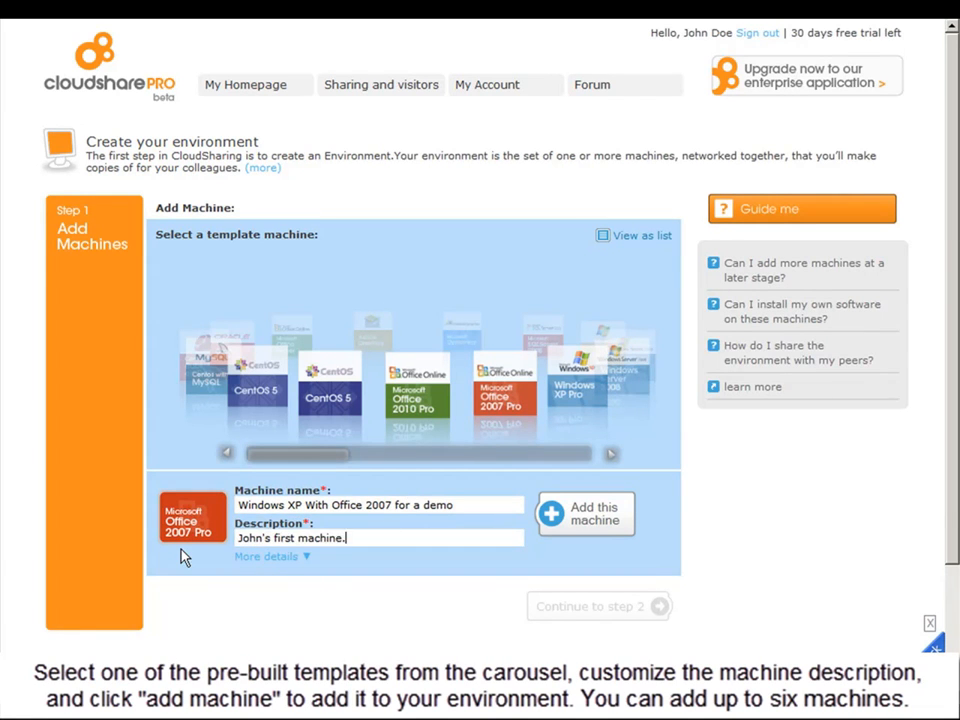
{"action": "left_click", "coordinate": [585, 513]}
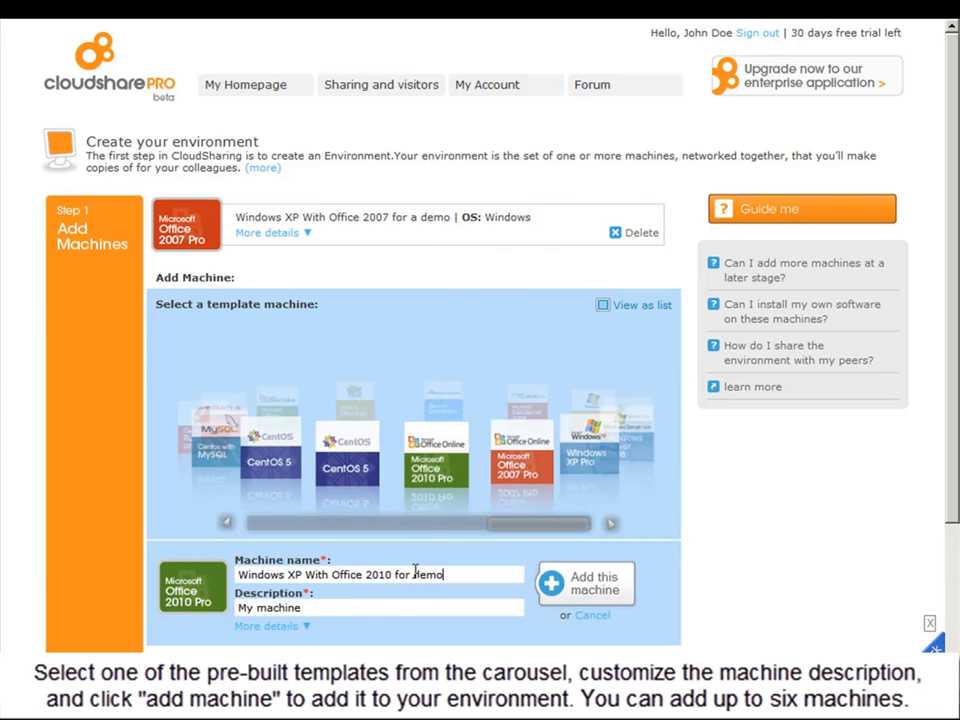
{"action": "left_click", "coordinate": [585, 583]}
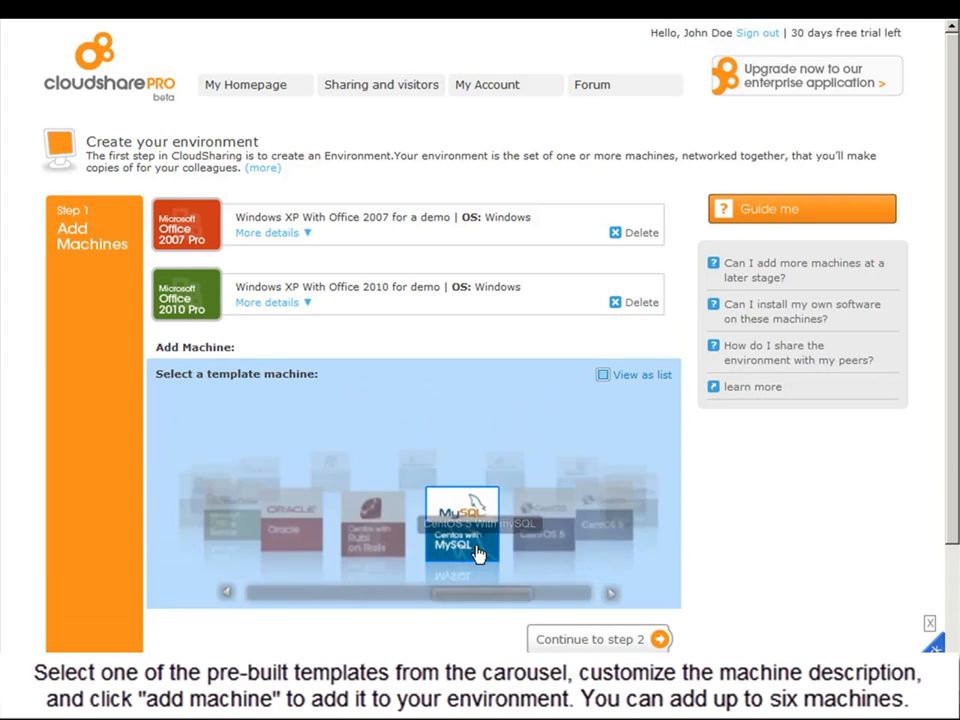
{"action": "left_click", "coordinate": [461, 540]}
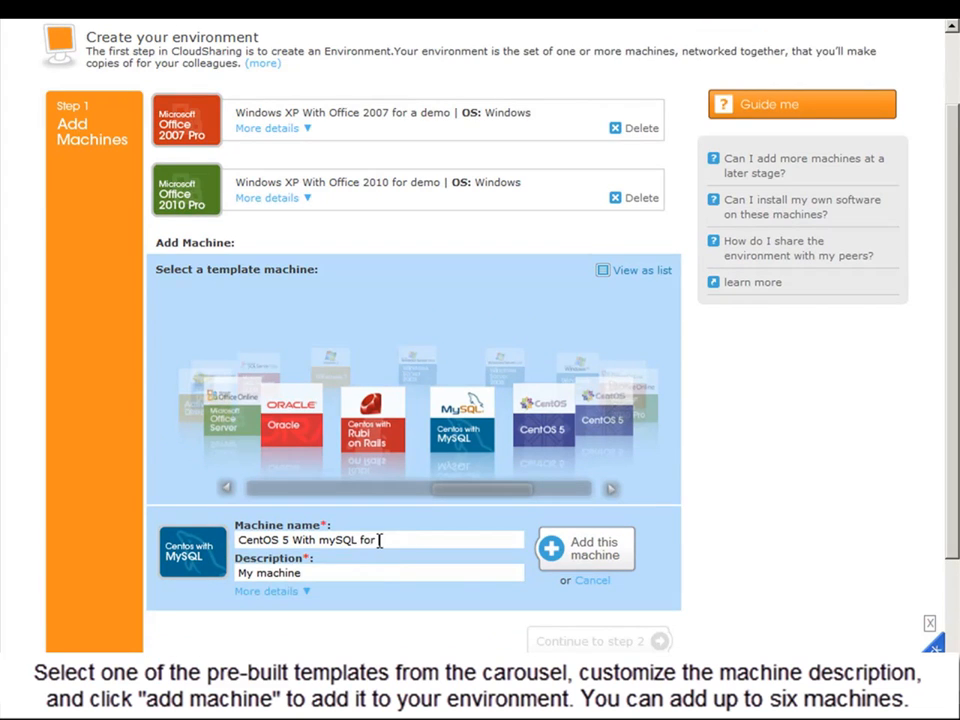
{"action": "left_click", "coordinate": [585, 548]}
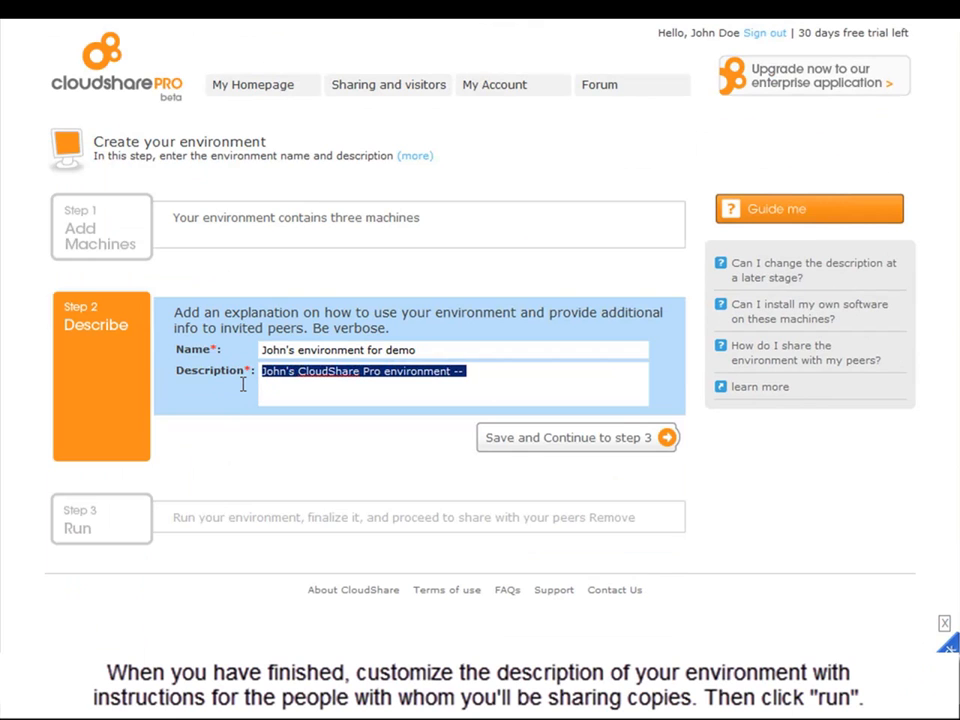
Describe the environment with a welcome message suggesting "John's first machine", and create it
{"action": "type", "text": "Welcome everyone to my demo environment! I suggest logging into my XP machine fir"}
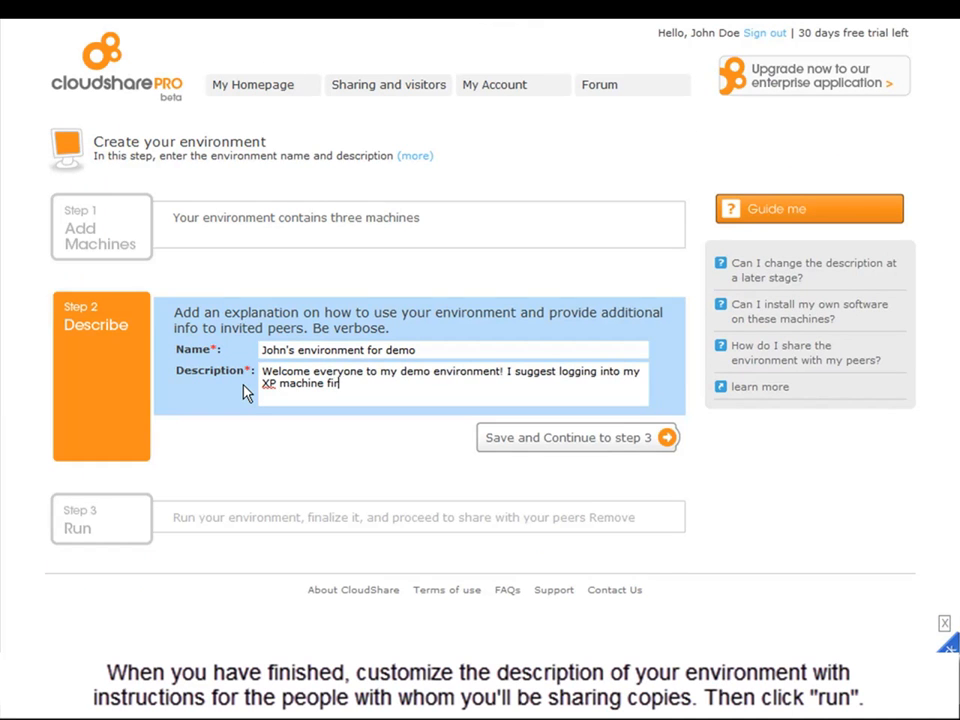
{"action": "type", "text": "(\"John's first machine\") to see the difference in programs"}
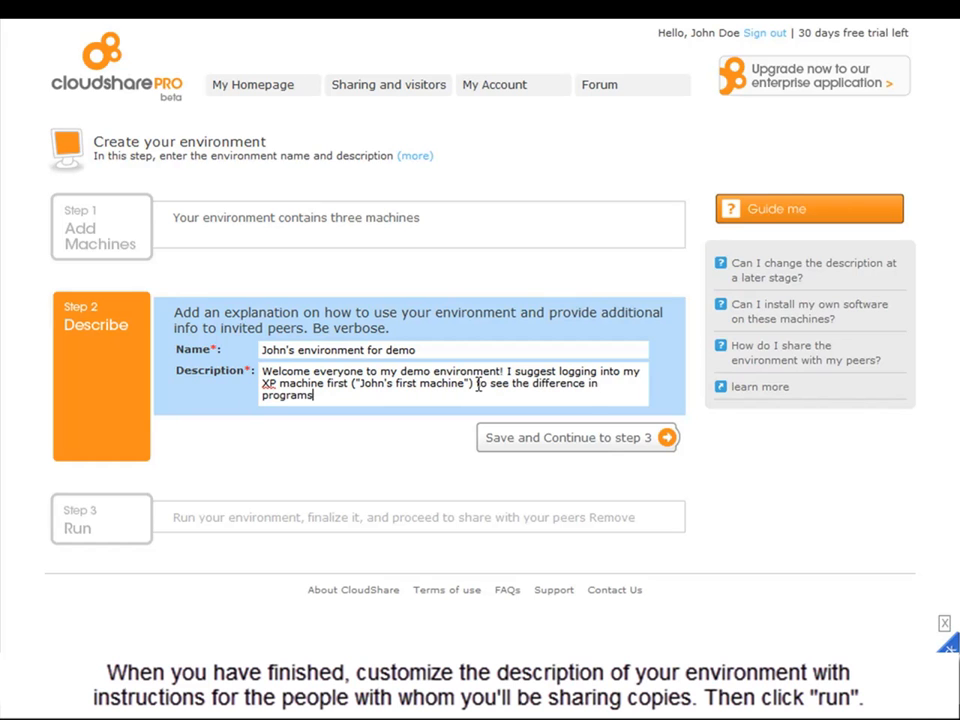
{"action": "left_click", "coordinate": [576, 438]}
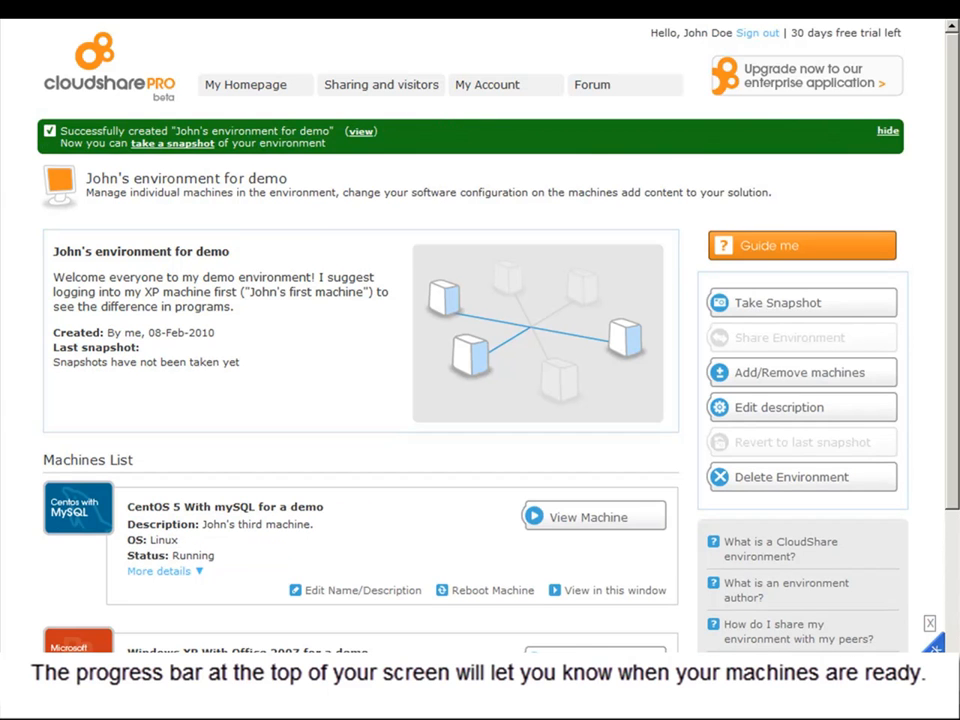
Hide the green success banner and scroll down the Machines List
{"action": "left_click", "coordinate": [886, 131]}
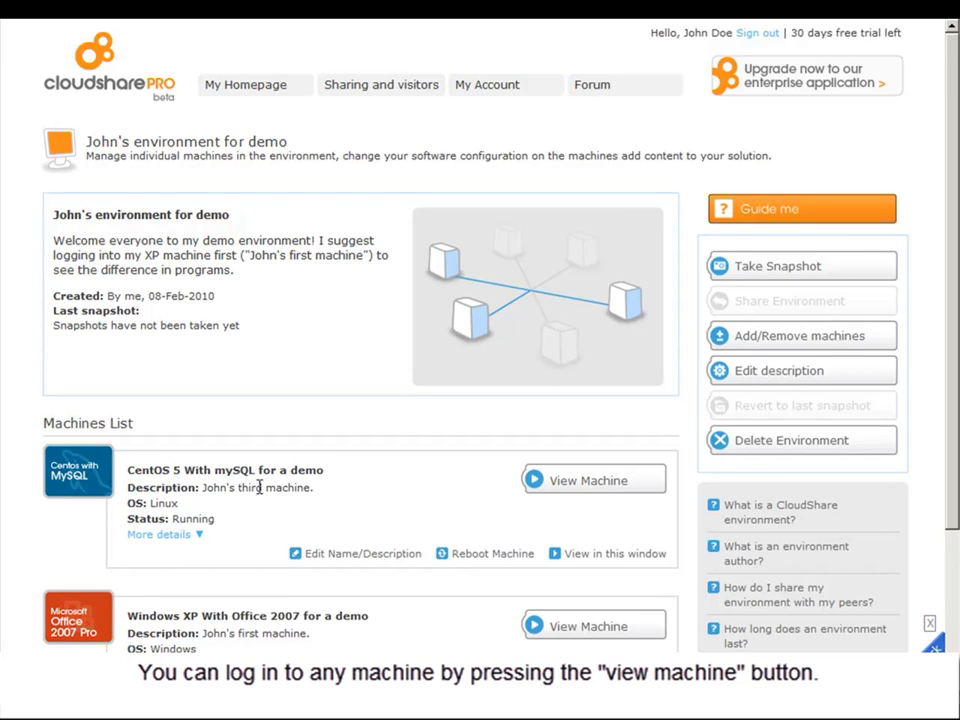
{"action": "scroll", "scroll_direction": "down", "scroll_amount": 3}
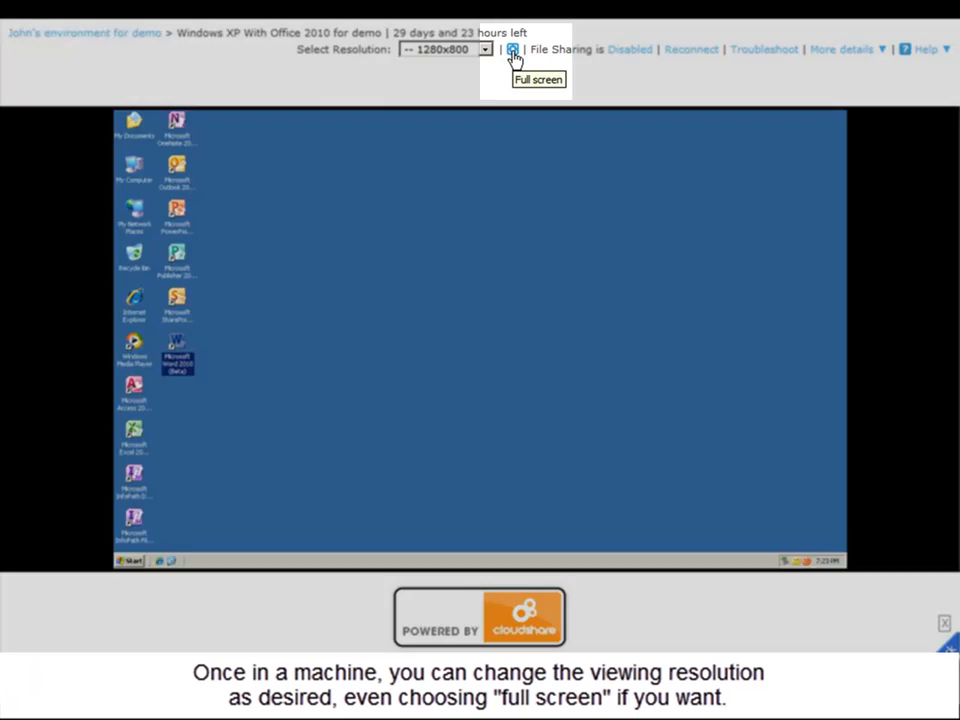
Enable file sharing, browse a shared drive in My Computer, and review page guidance
{"action": "left_click", "coordinate": [512, 49]}
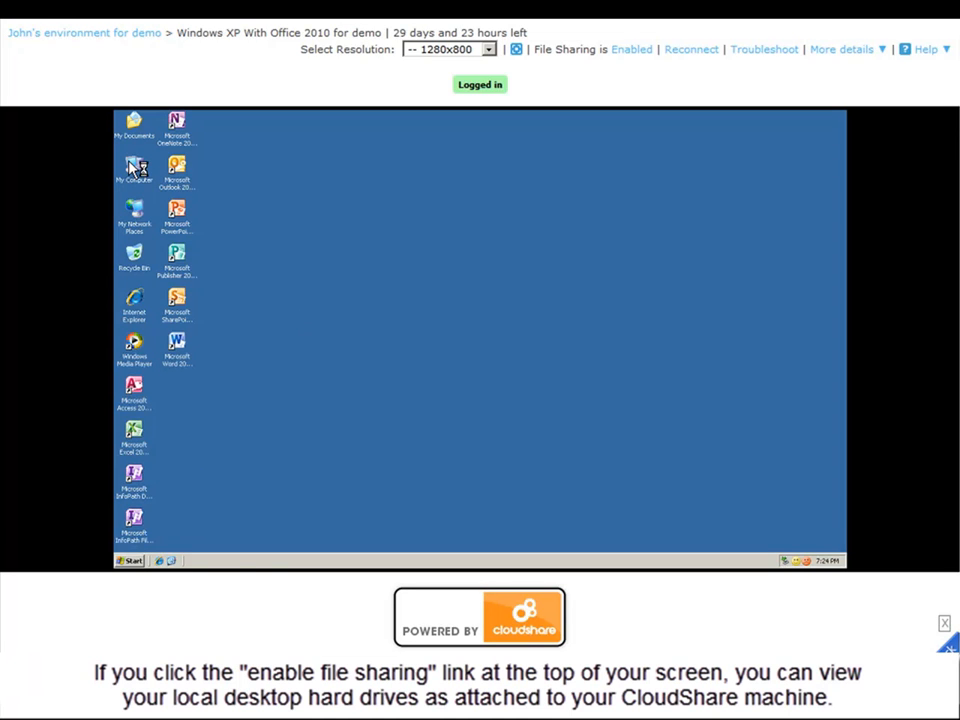
{"action": "double_click", "coordinate": [134, 168]}
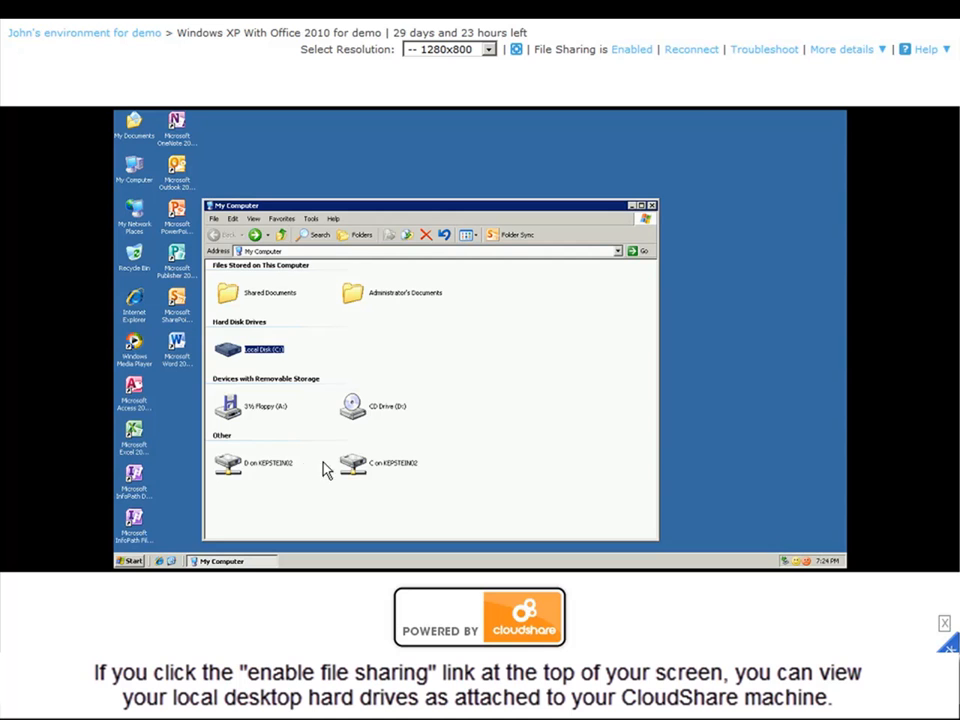
{"action": "double_click", "coordinate": [263, 348]}
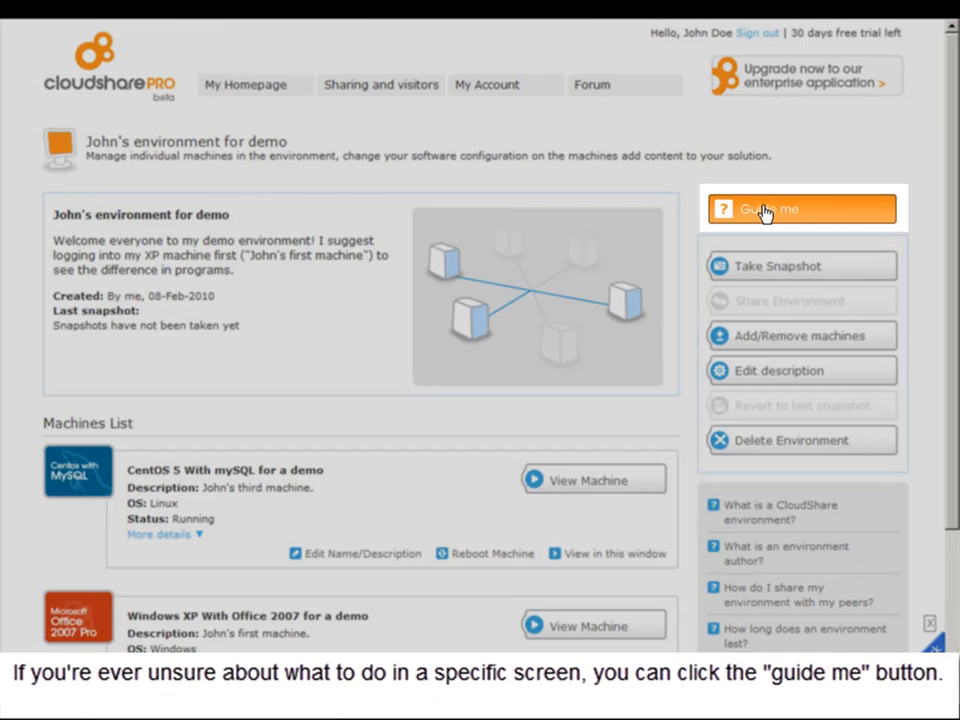
{"action": "left_click", "coordinate": [801, 209]}
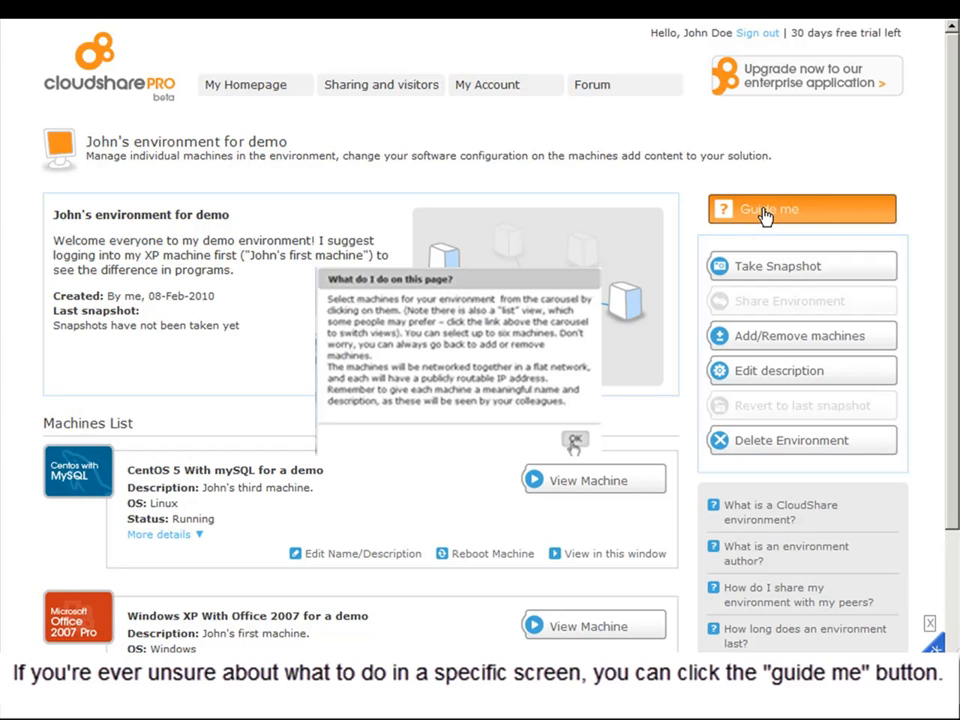
{"action": "left_click", "coordinate": [778, 266]}
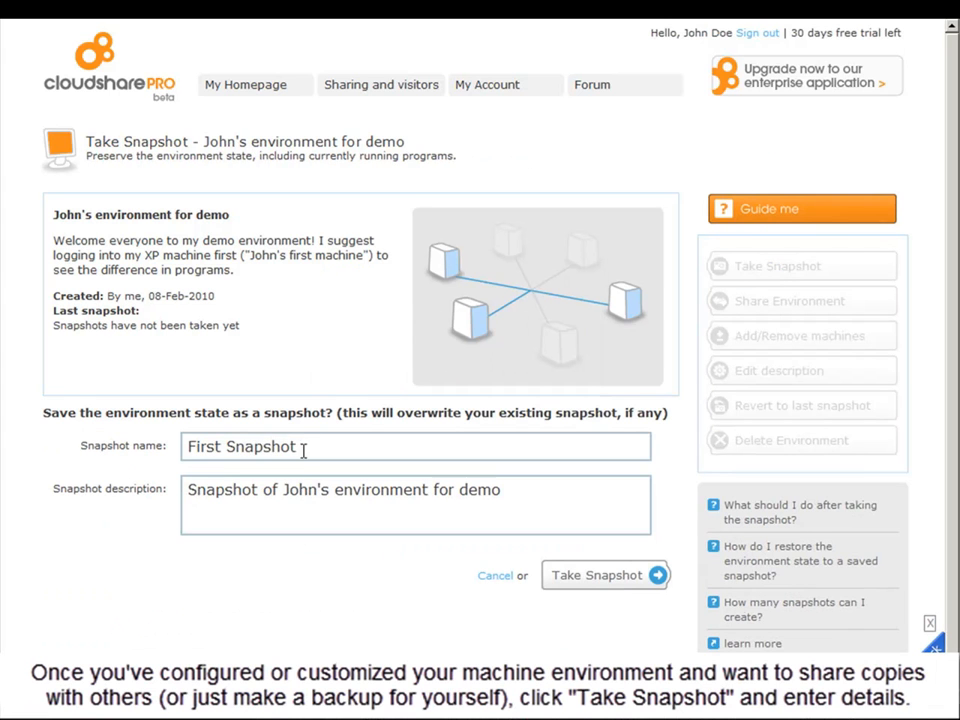
Save snapshot "First Snapshot - for backup" with a backup description, then open Sharing and visitors
{"action": "type", "text": "- for backup"}
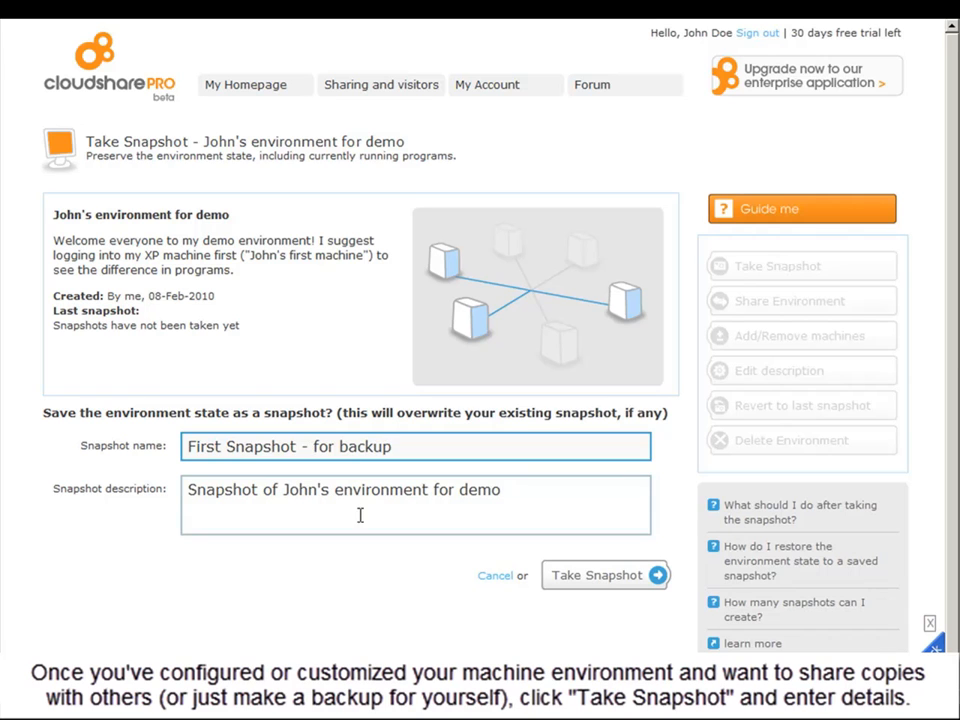
{"action": "type", "text": "-- this is to backup any changes and so I can send copies to colleagues"}
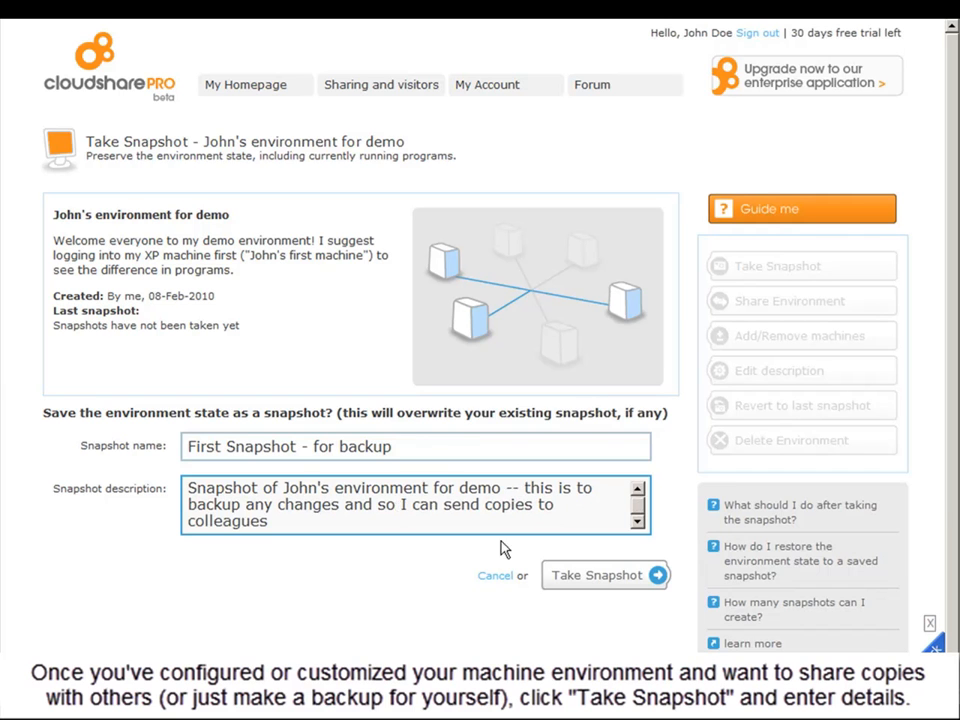
{"action": "left_click", "coordinate": [606, 575]}
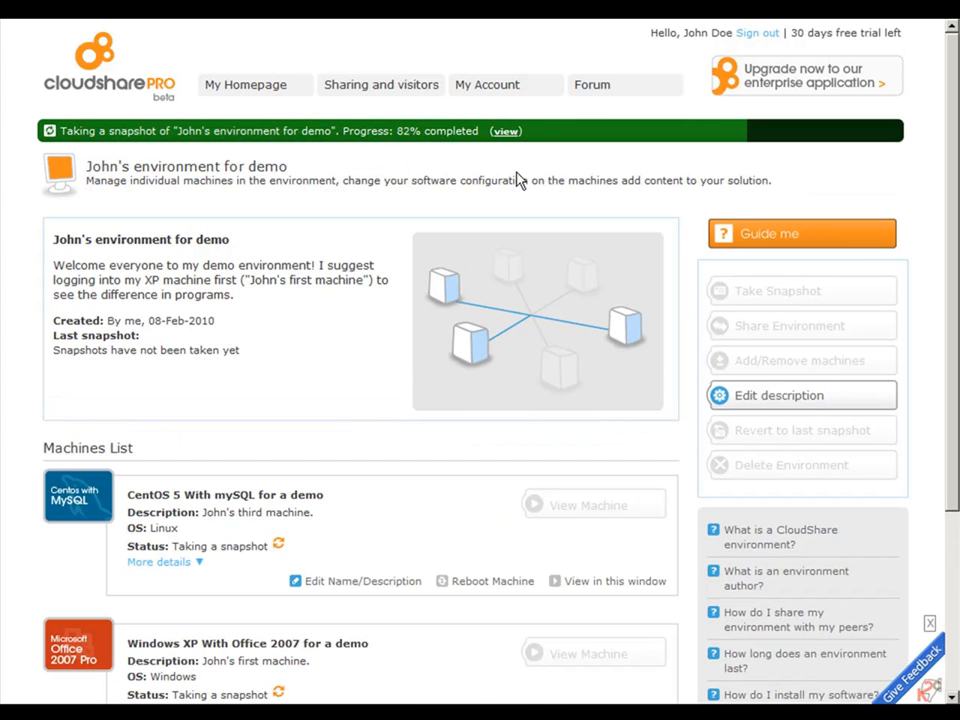
{"action": "left_click", "coordinate": [381, 84]}
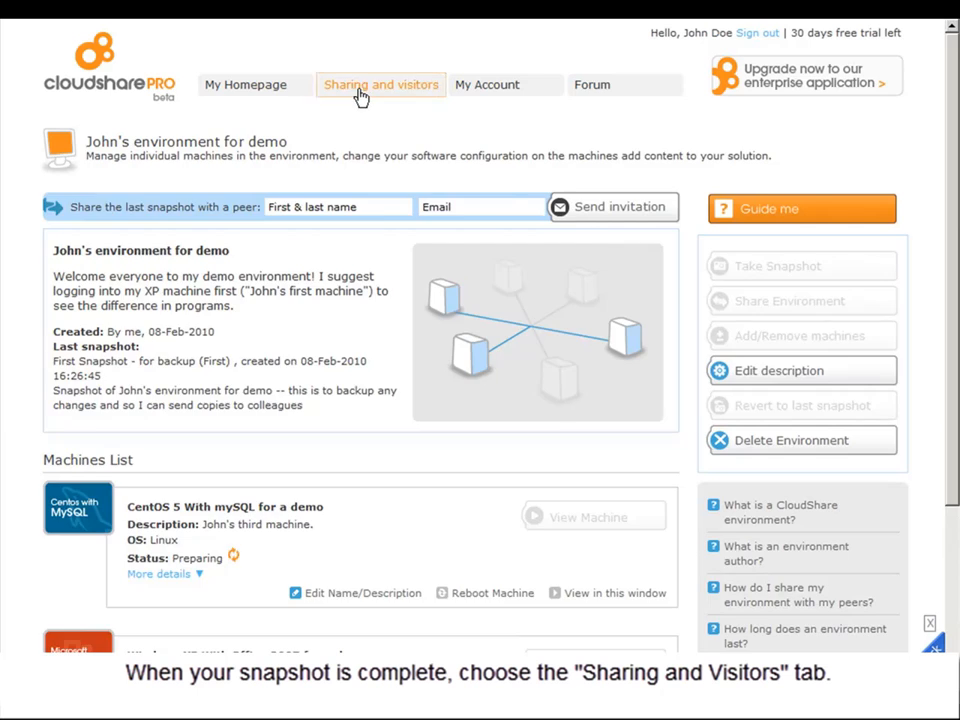
{"action": "left_click", "coordinate": [380, 84]}
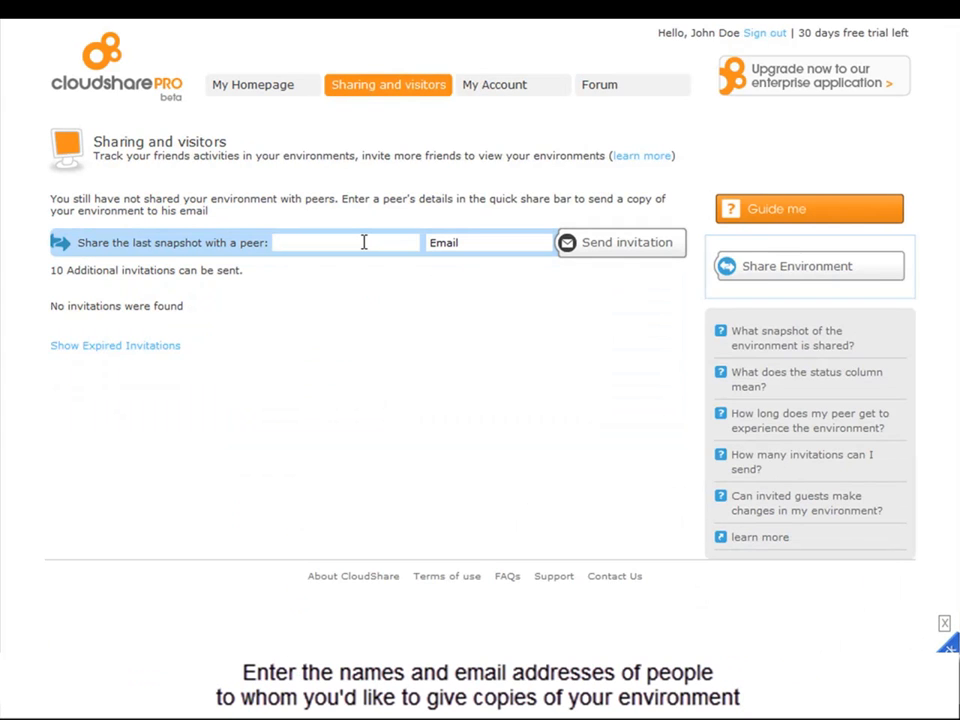
Enter peer "richar…" in the quick share bar and send the invitations
{"action": "type", "text": "richar"}
{"action": "type", "text": "jane@"}
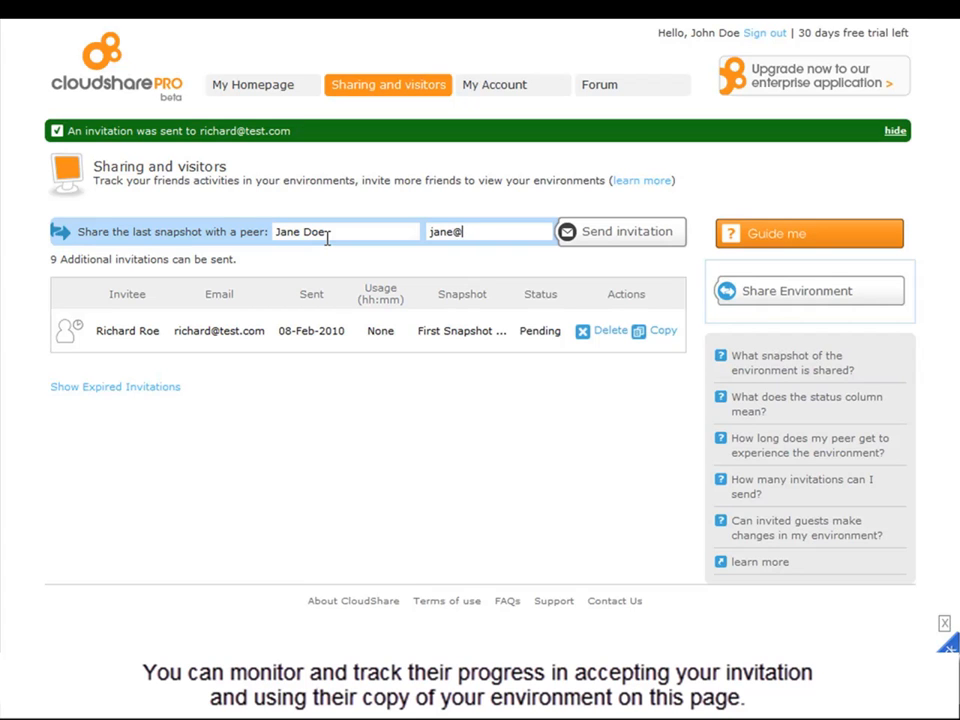
{"action": "left_click", "coordinate": [619, 231]}
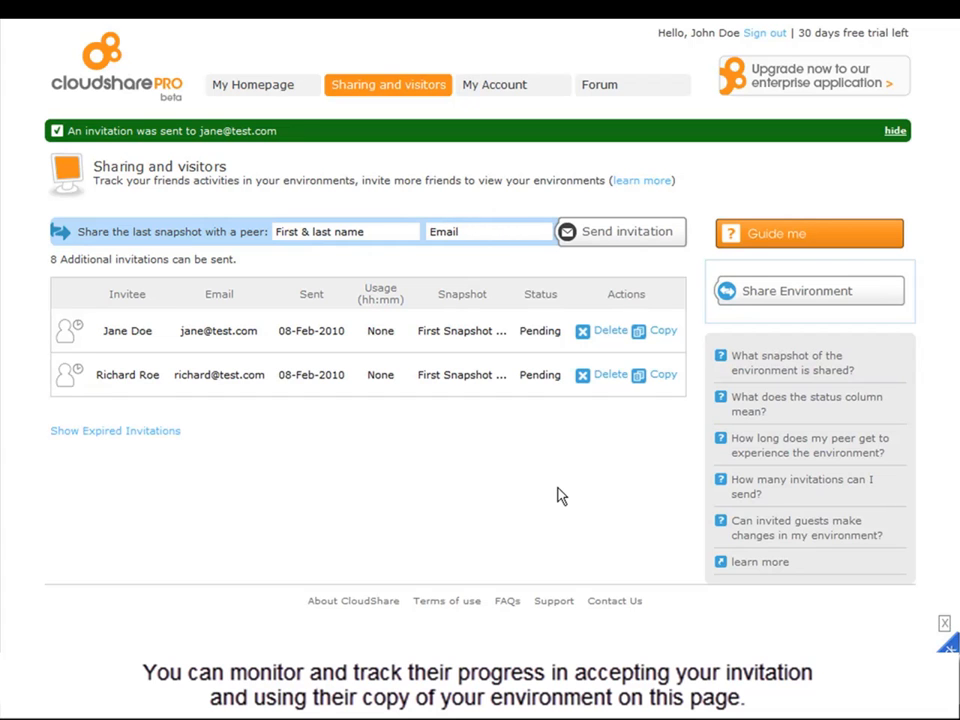
{"action": "mouse_move", "coordinate": [533, 508]}
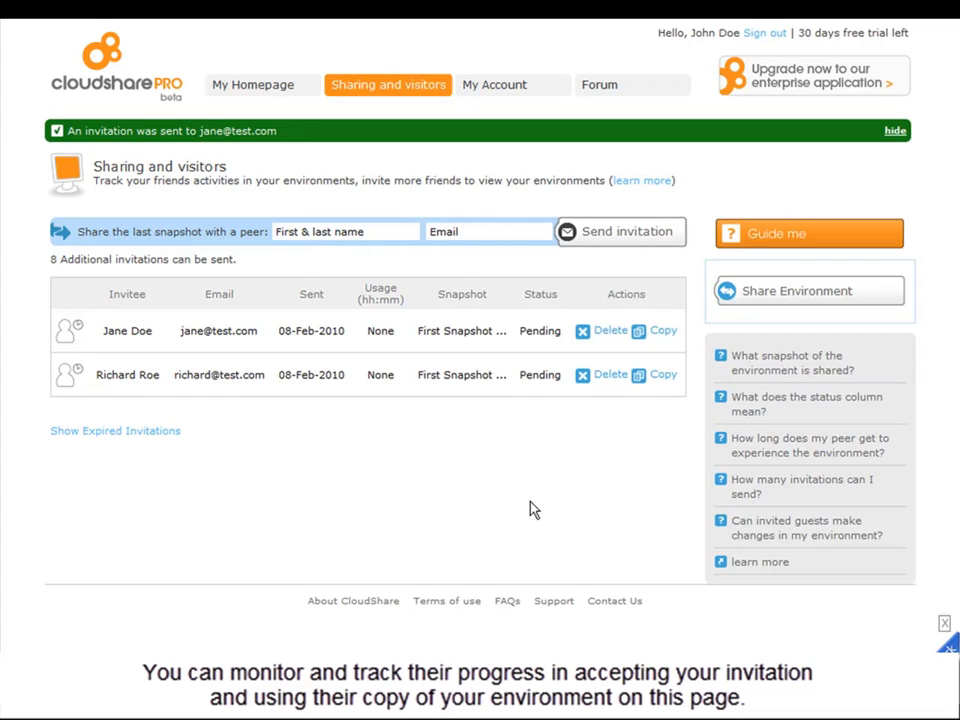